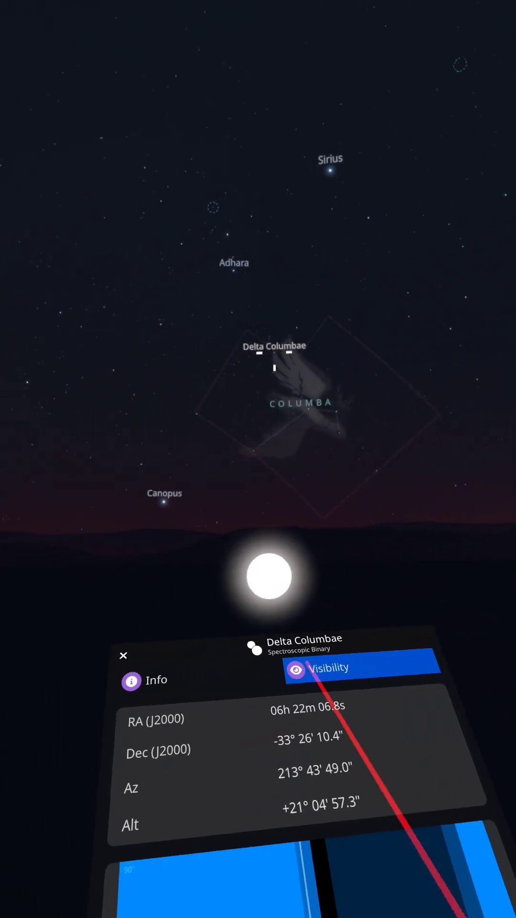
- Close the Delta Columbae info panel to reveal the western sky with Betelgeuse and Jupiter
left_click(156, 680)
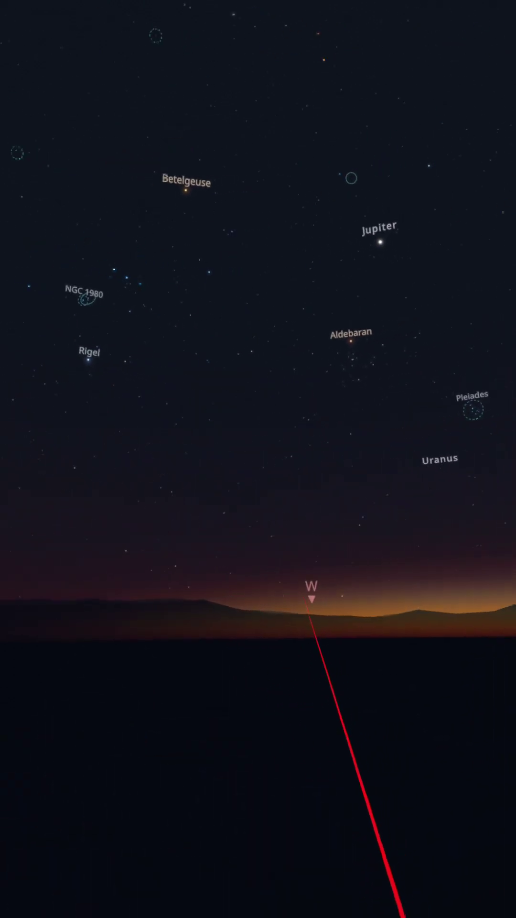
- Review AC Draconis visibility data, then close its panel to view Draco
scroll("down", 3)
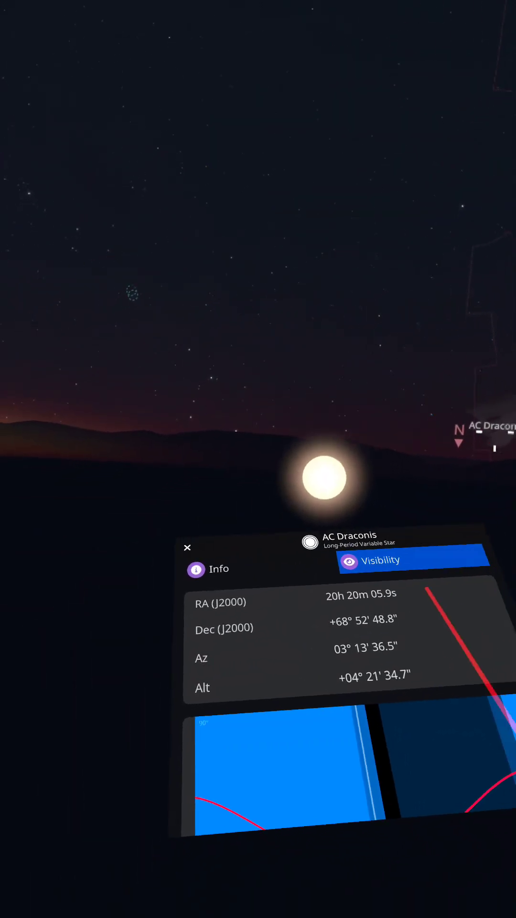
left_click(188, 547)
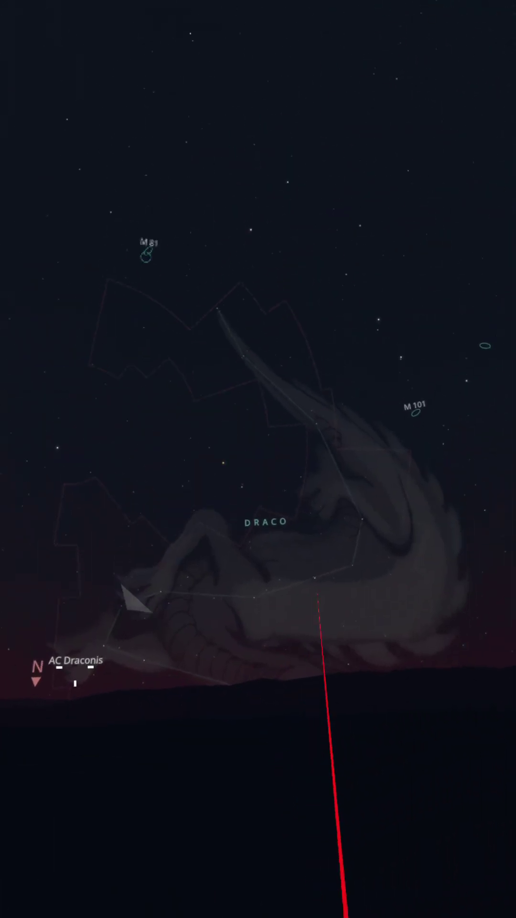